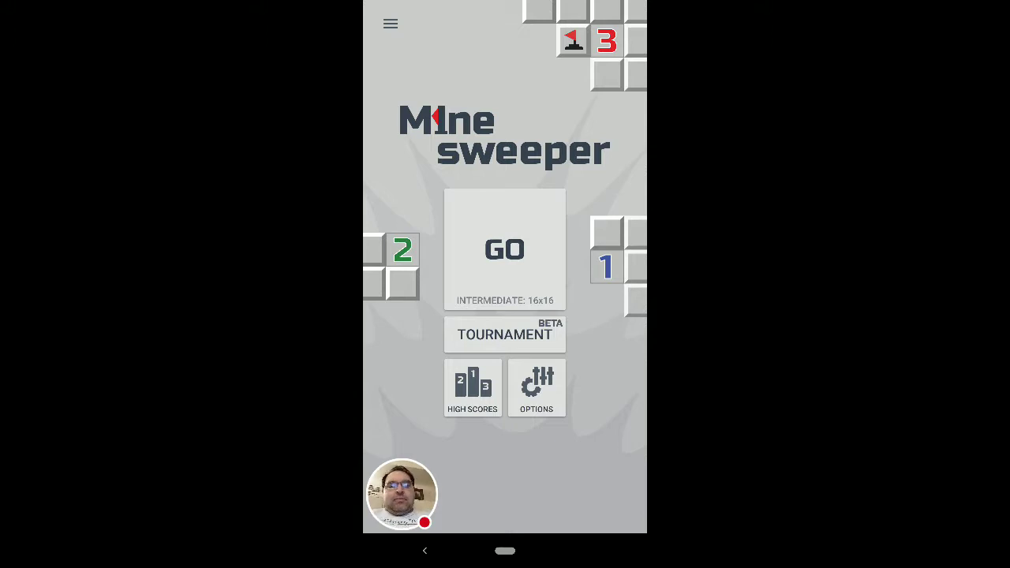
Start the Intermediate 16x16 game by tapping GO on the start screen
left_click(504, 249)
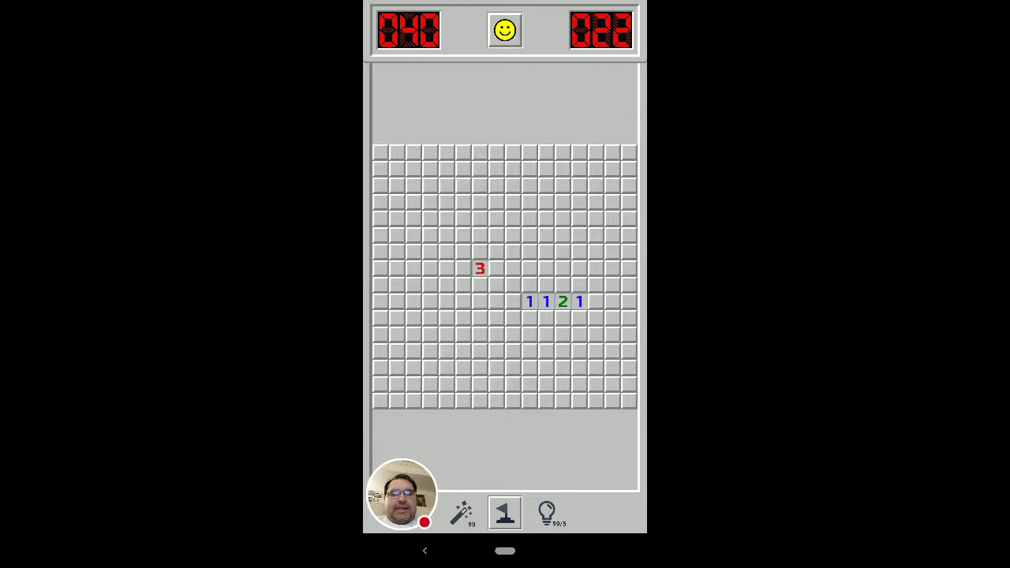
left_click(474, 320)
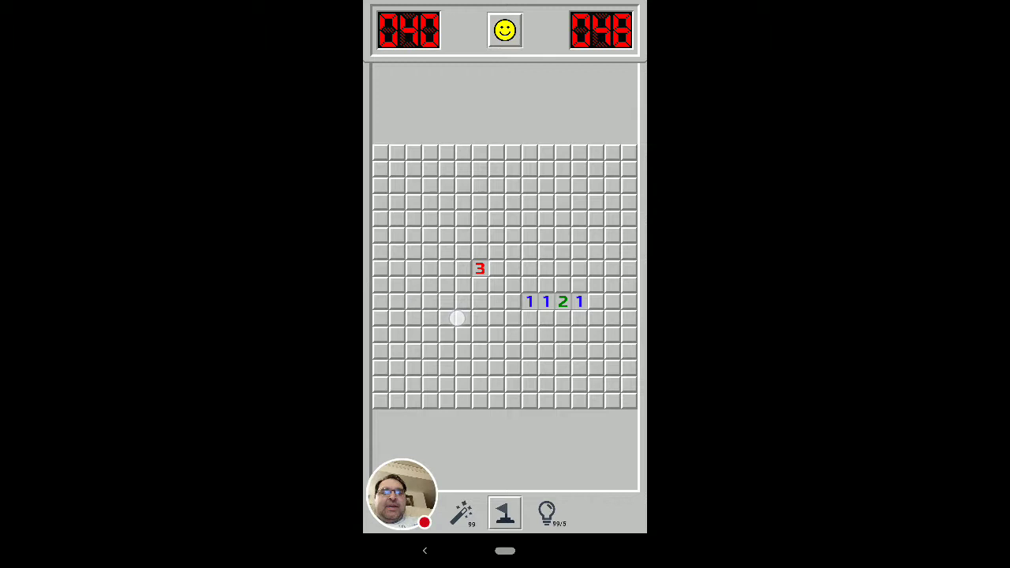
mouse_move(560, 338)
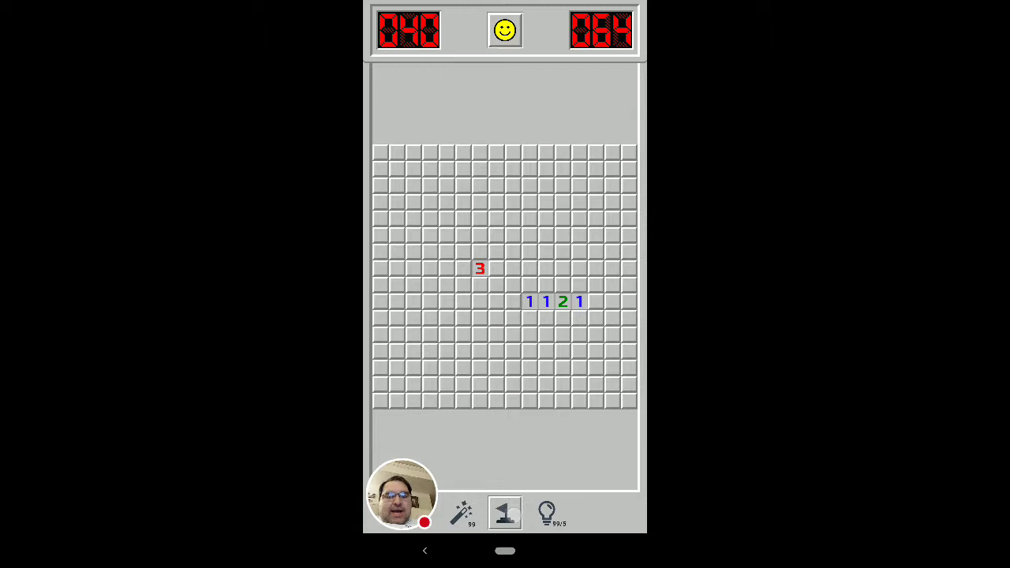
left_click(585, 327)
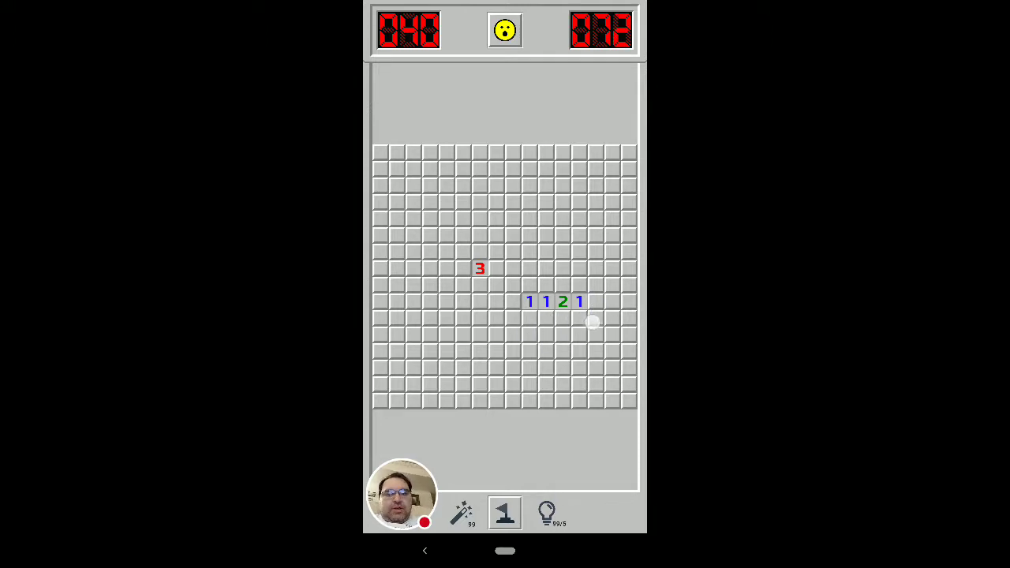
left_click(593, 320)
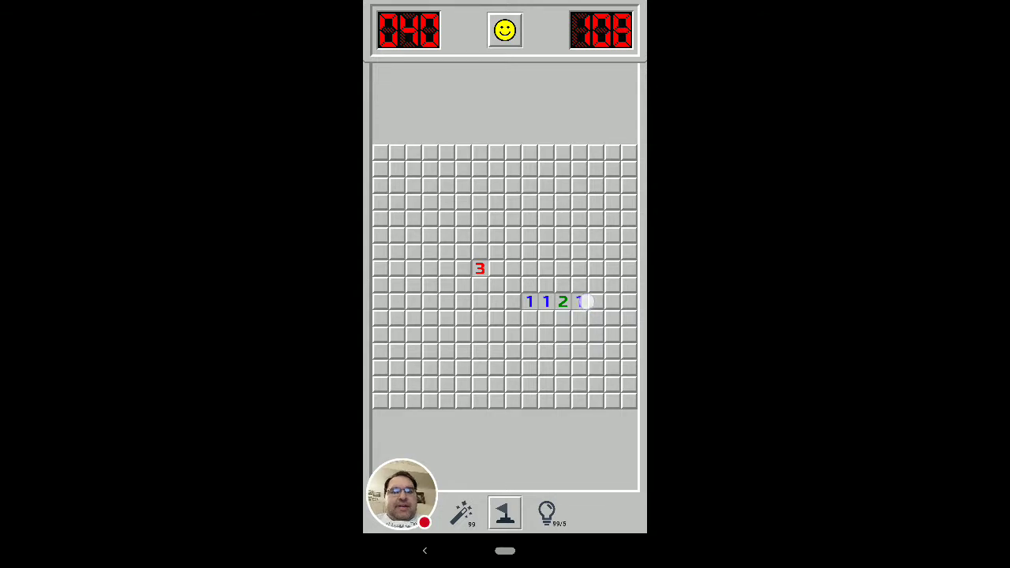
left_click(580, 301)
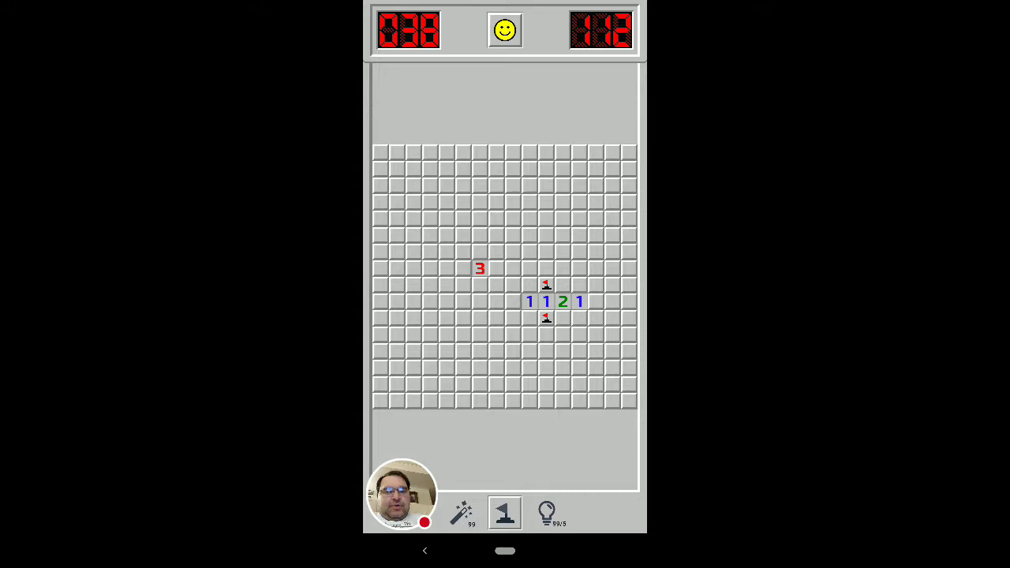
left_click(576, 301)
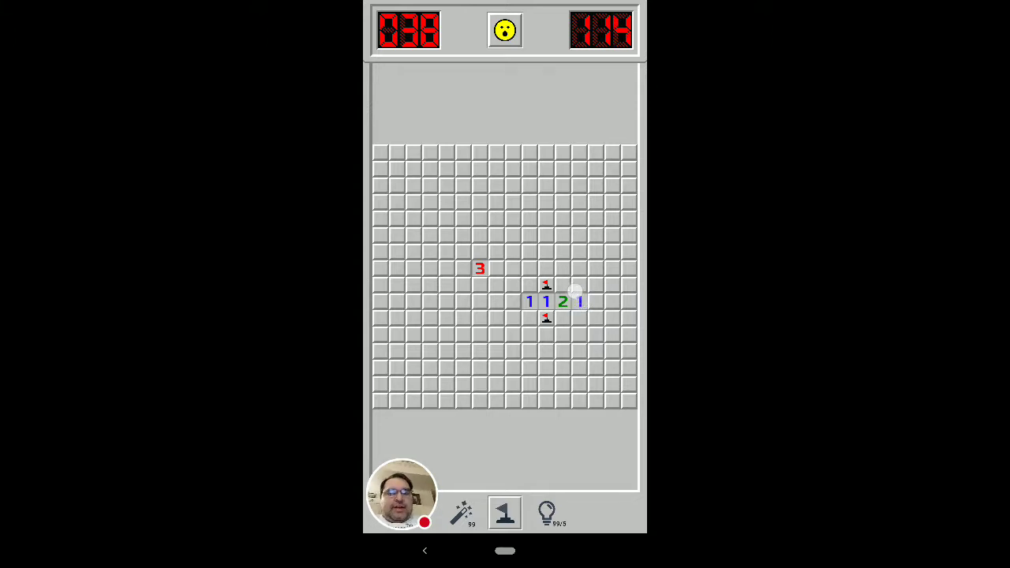
left_click(575, 301)
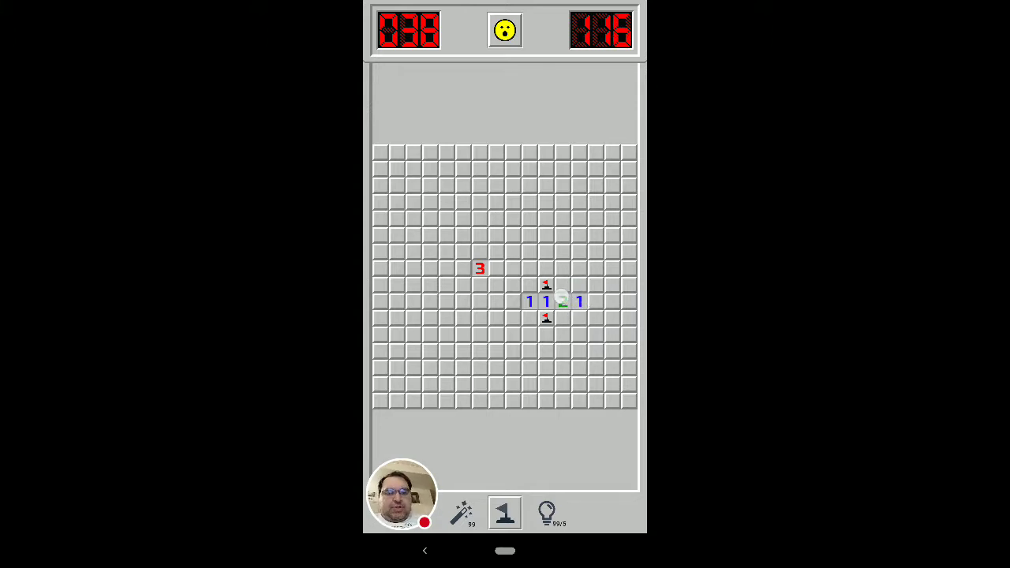
left_click(562, 301)
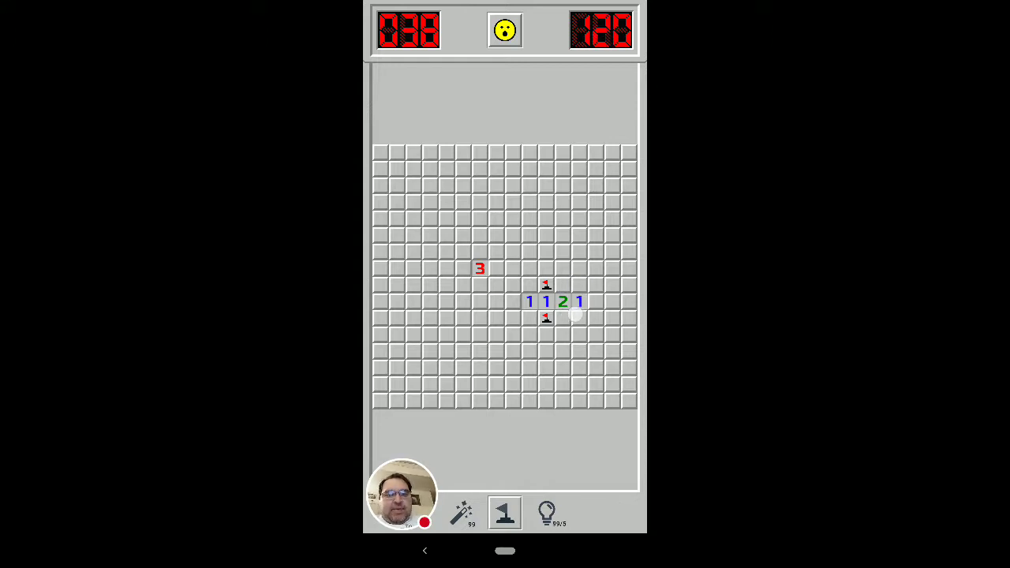
left_click(579, 301)
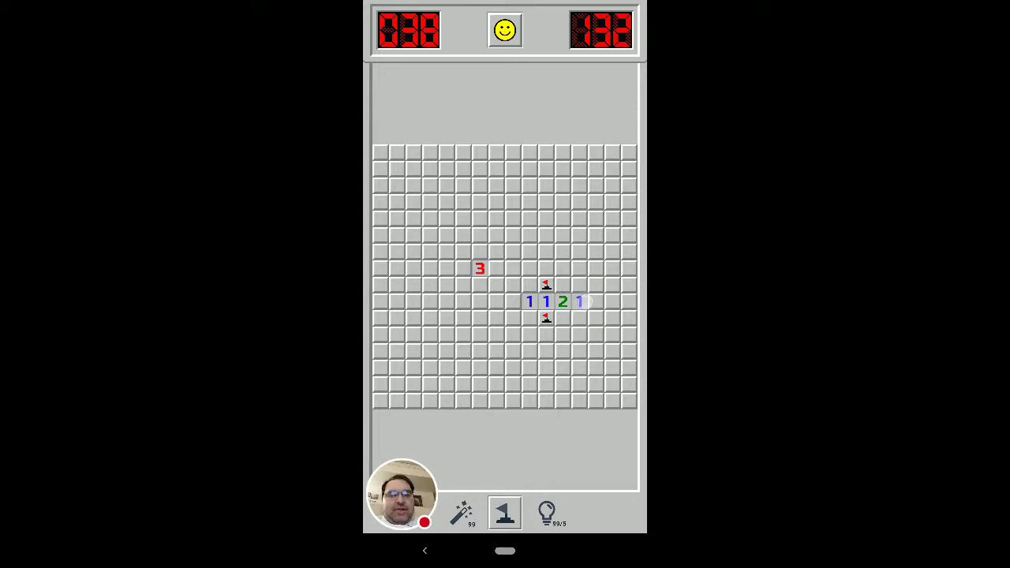
left_click(564, 304)
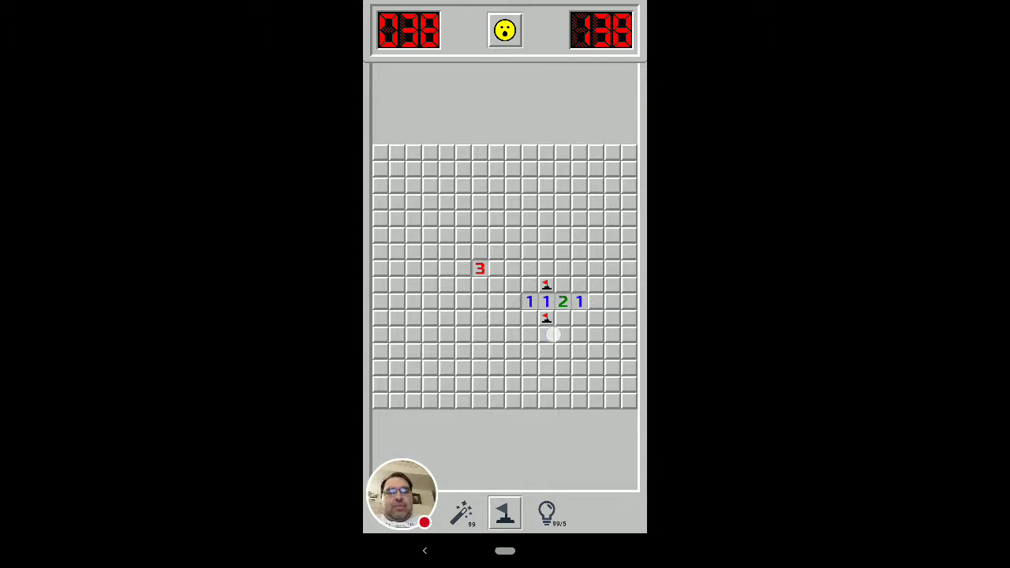
left_click(546, 318)
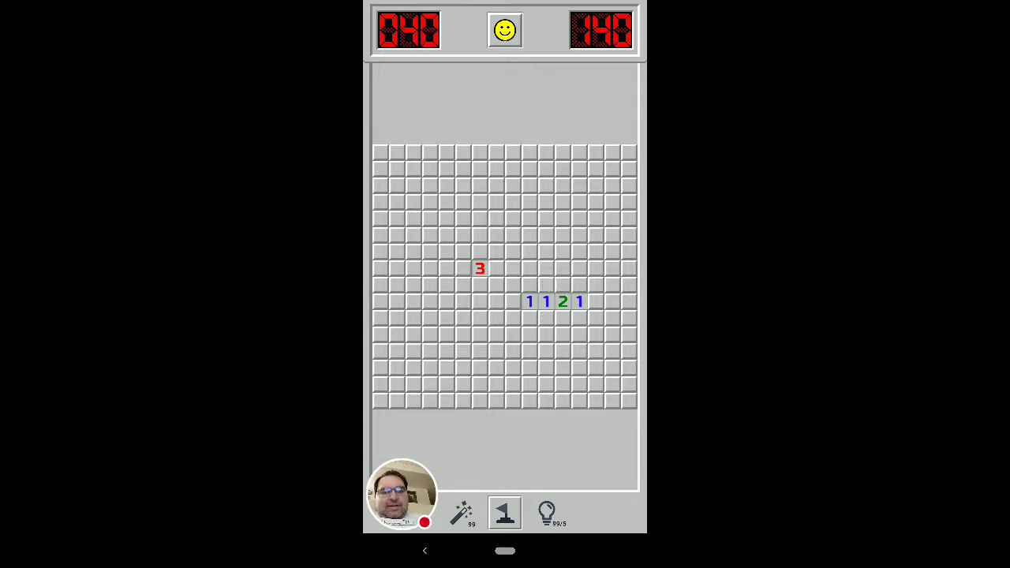
Toggle the bottom toolbar from the flag tool to the shovel dig tool
left_click(581, 286)
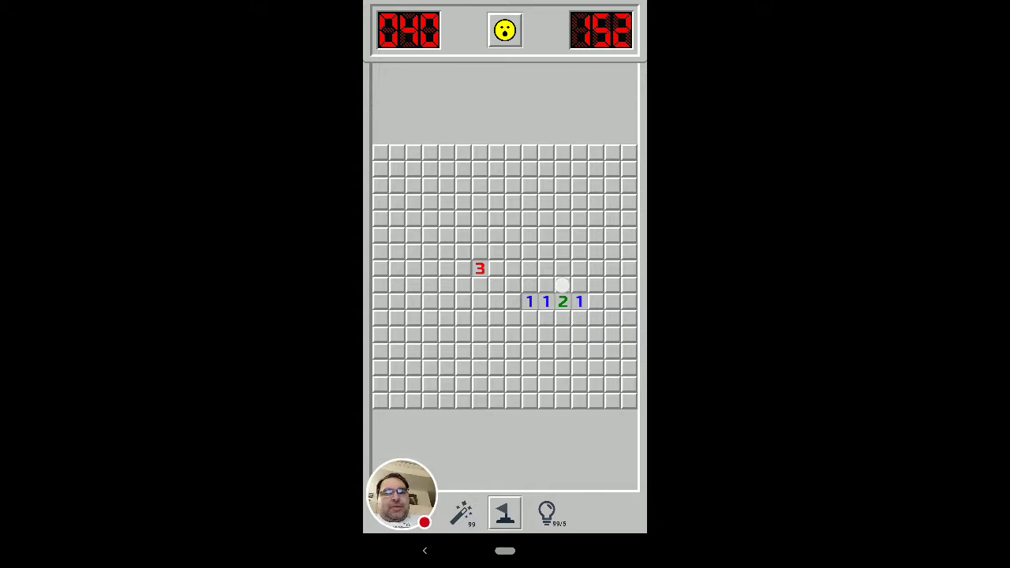
left_click(562, 285)
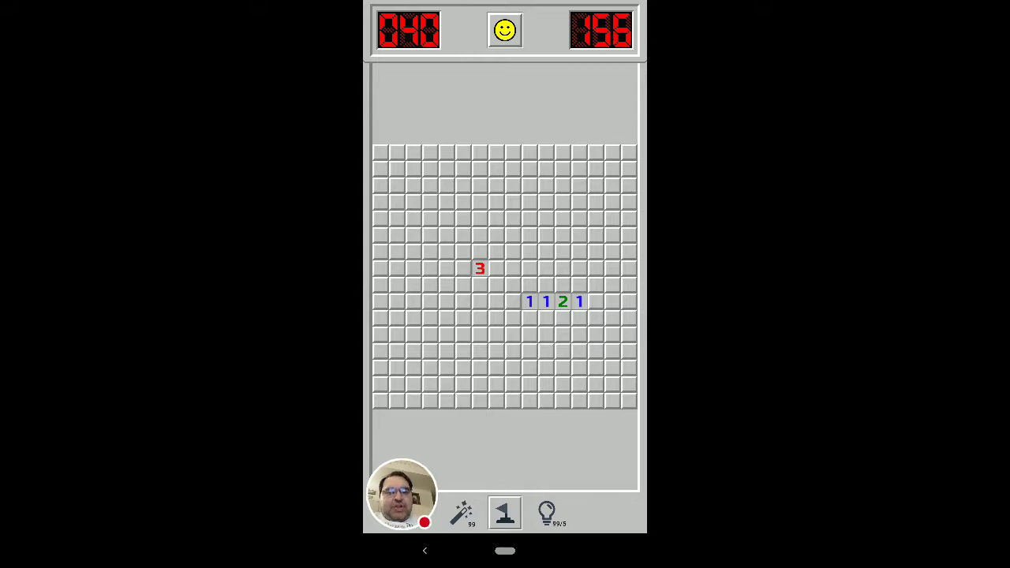
left_click(550, 326)
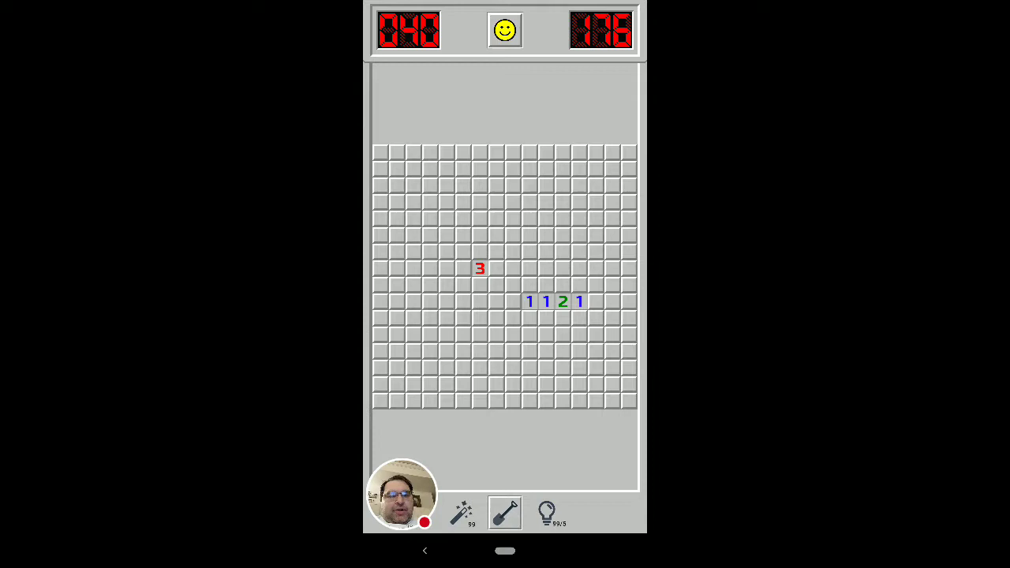
Dig the safe squares above and below the green 2 and right of the last 1, revealing five 2s
left_click(580, 302)
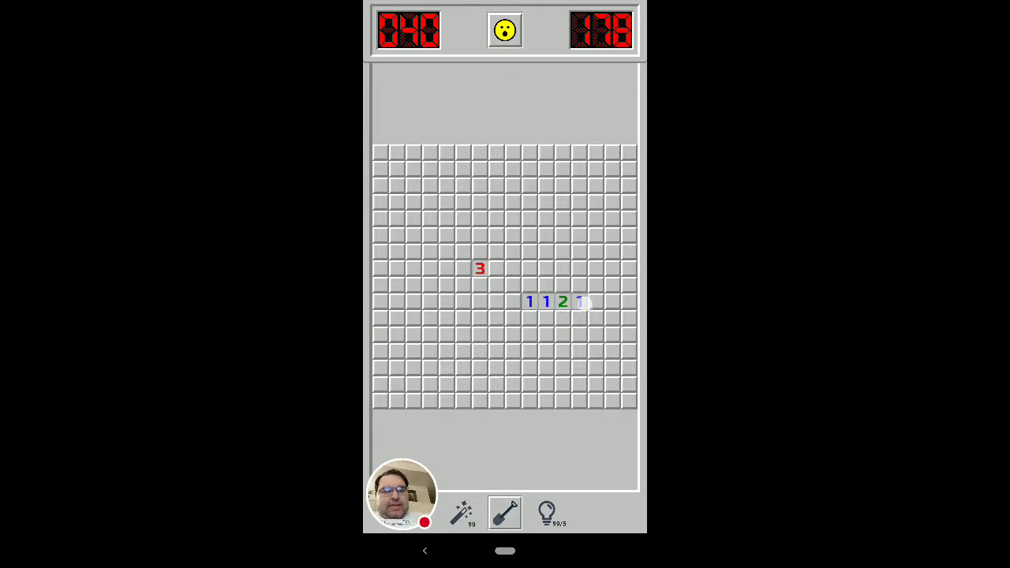
left_click(566, 285)
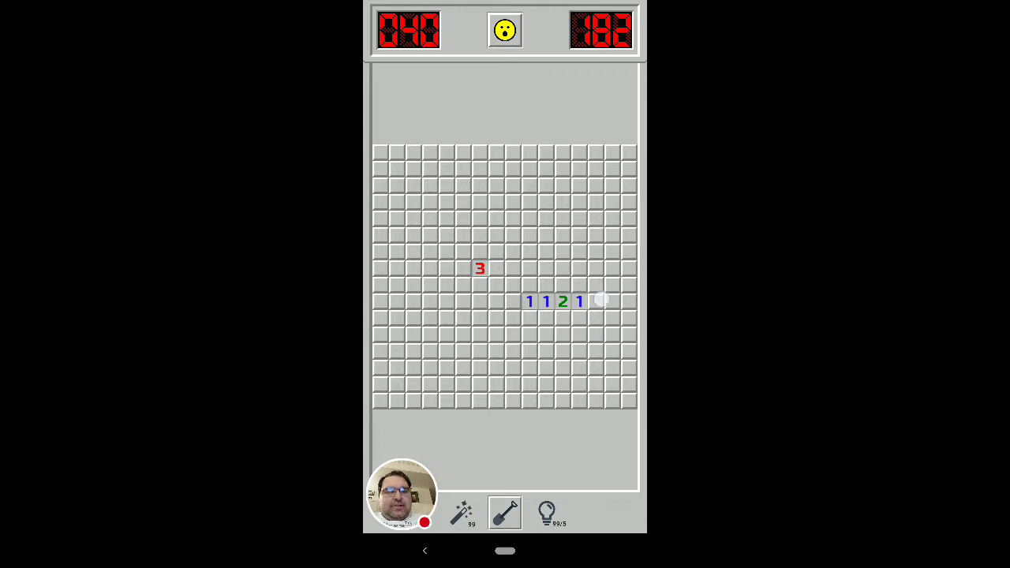
left_click(600, 301)
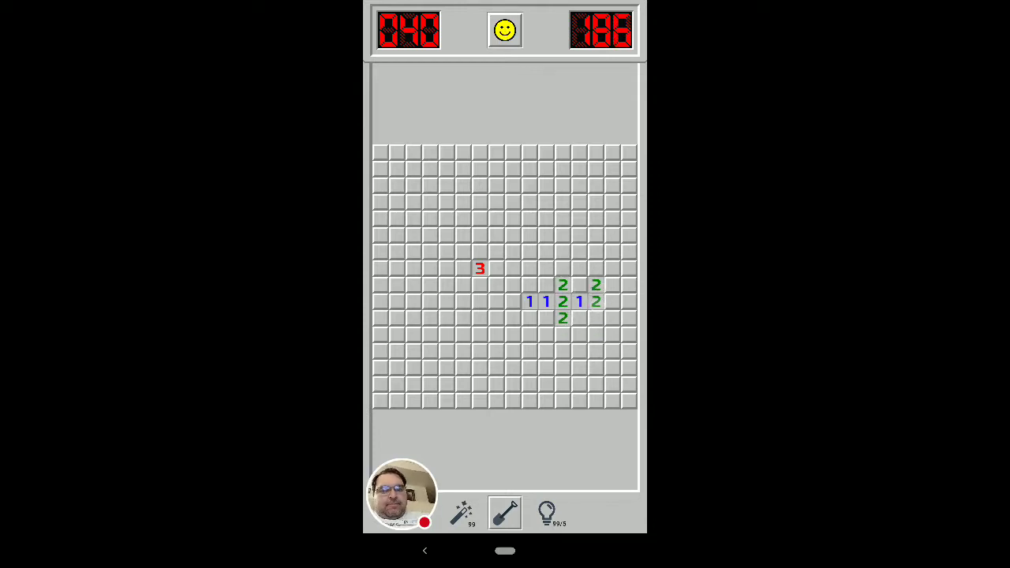
left_click(596, 317)
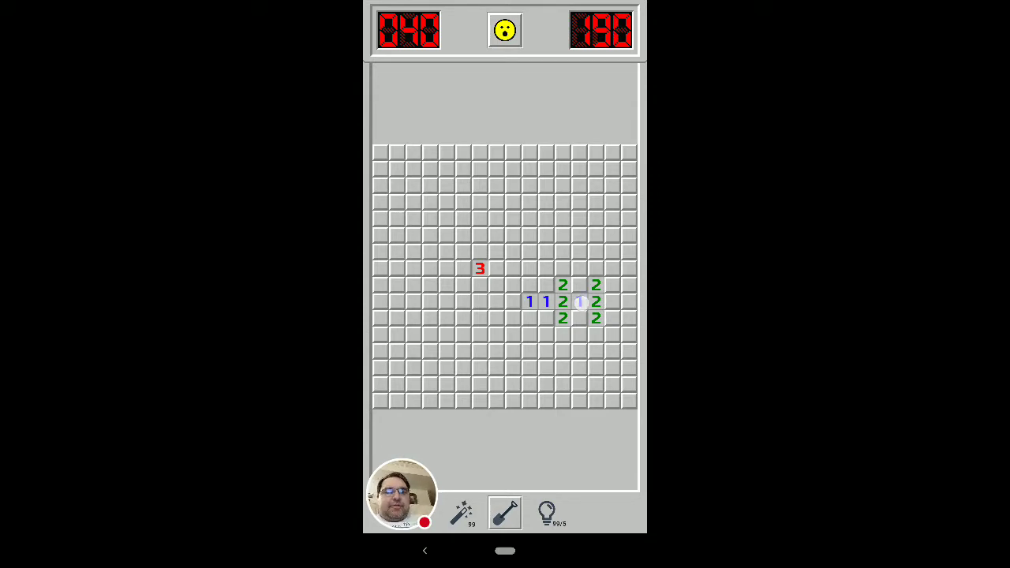
left_click(580, 301)
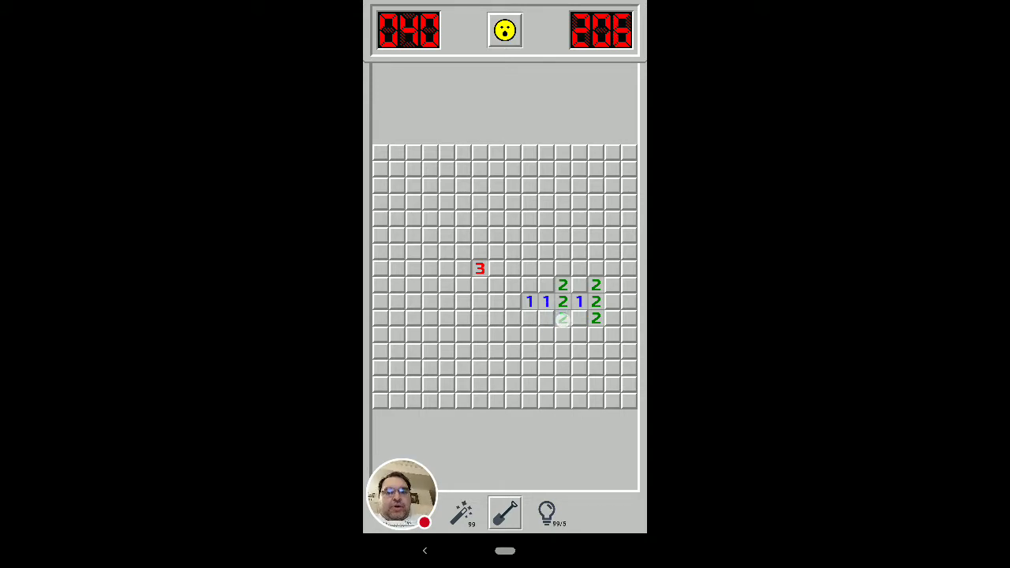
left_click(562, 319)
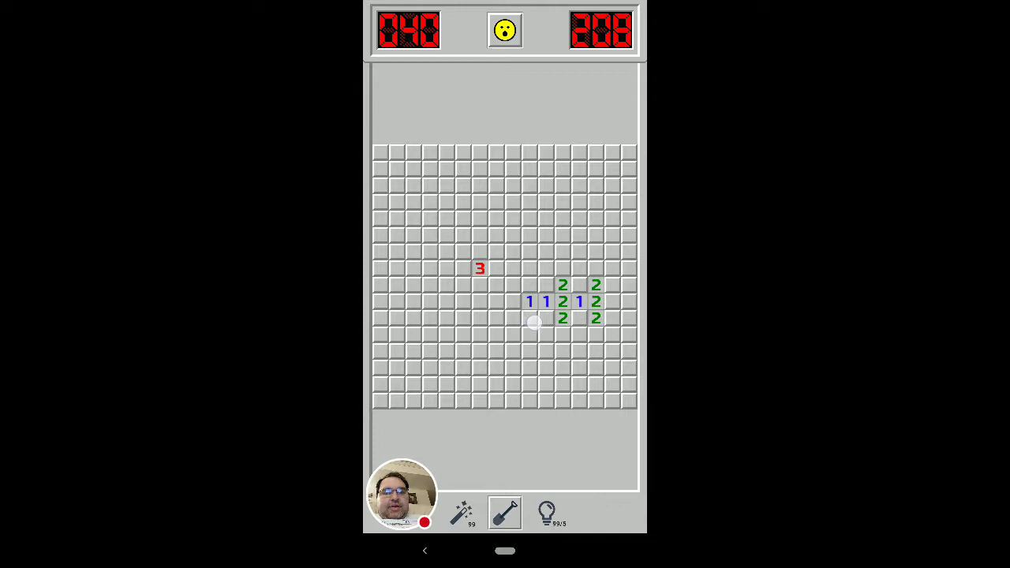
Dig above and below the leftmost 1, revealing a 1 and a 3, then return to flag mode
left_click(530, 322)
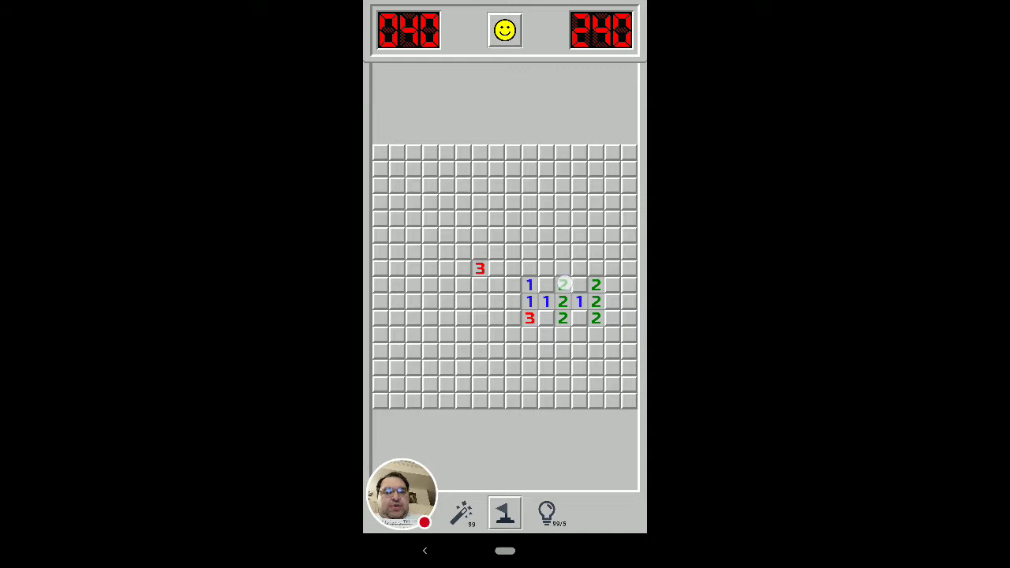
left_click(563, 284)
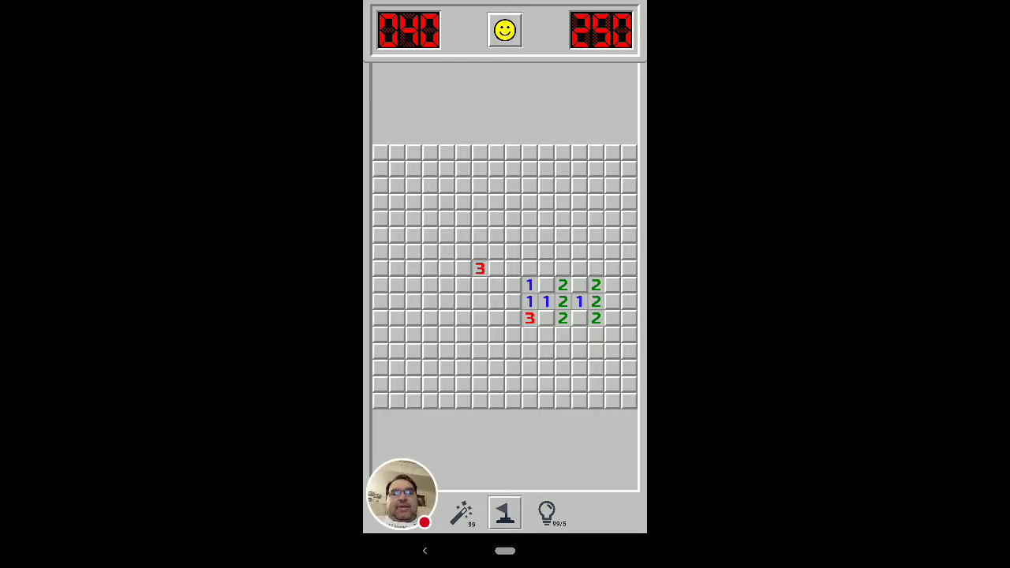
left_click(631, 309)
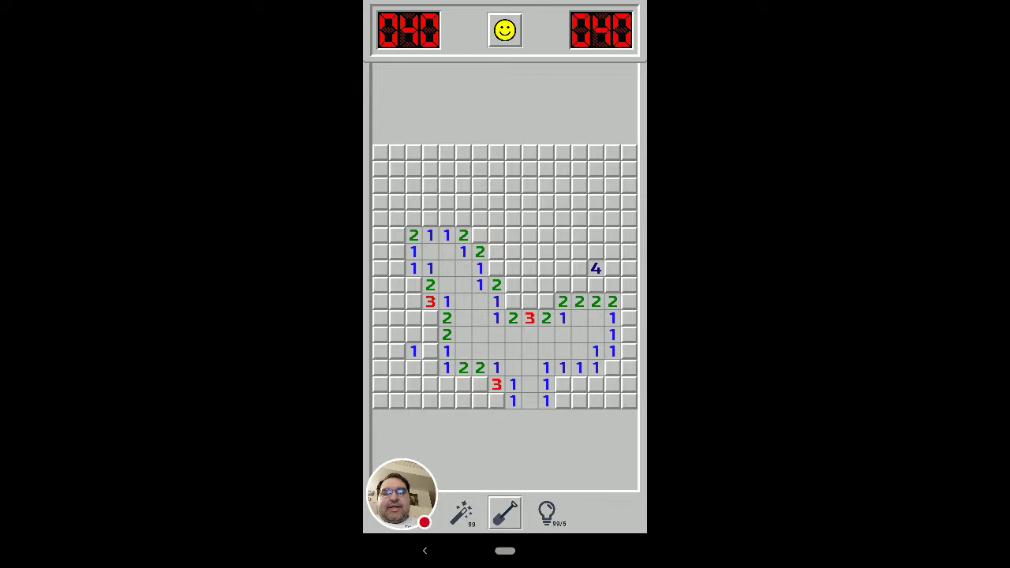
Change the bottom mode toggle from the shovel to the flag tool on the first board
left_click(437, 389)
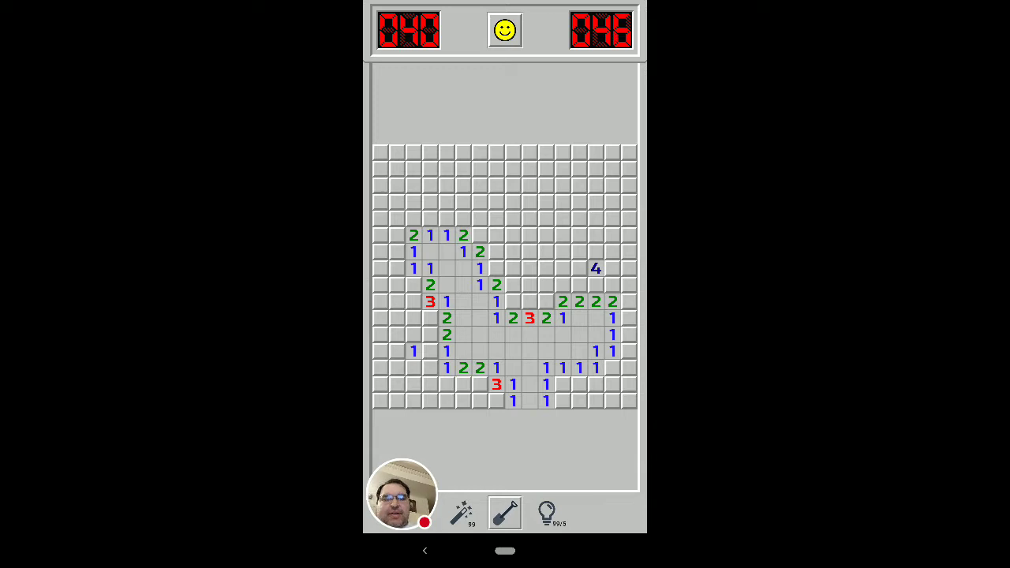
left_click(455, 349)
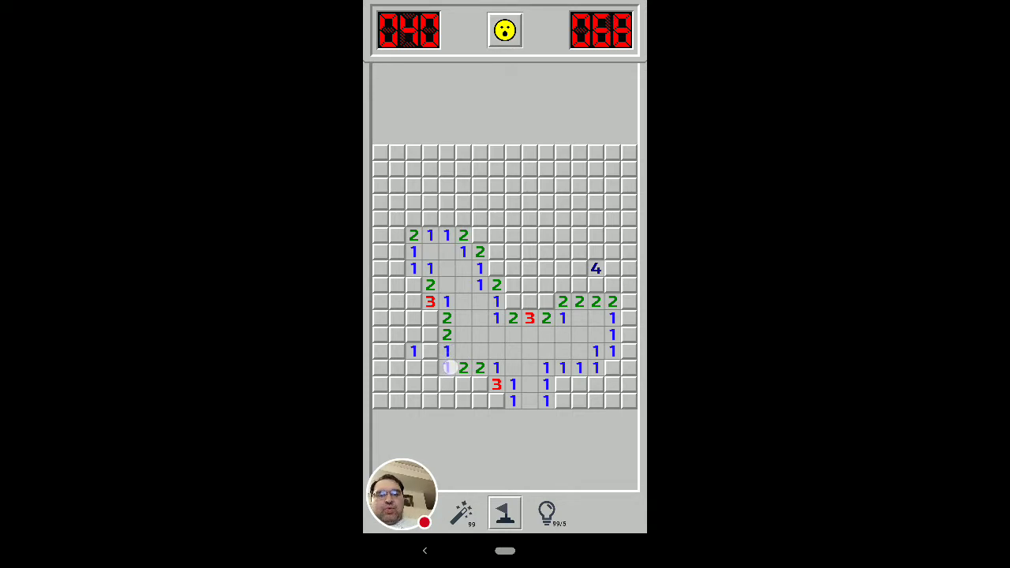
Dig the safe lower-left edge squares beside the 1-1 pattern, revealing new 1s and 2s
left_click(414, 351)
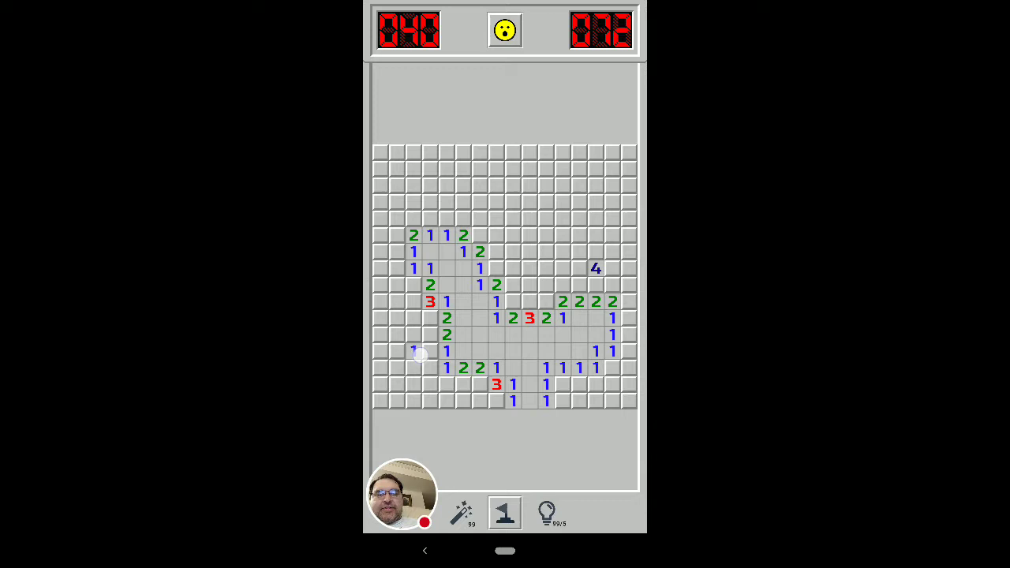
left_click(414, 351)
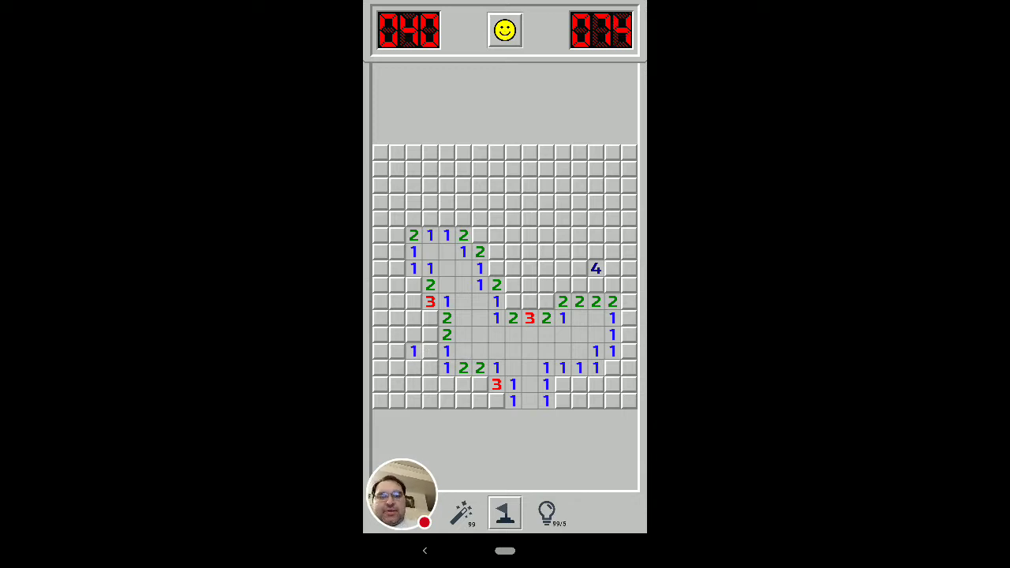
left_click(428, 339)
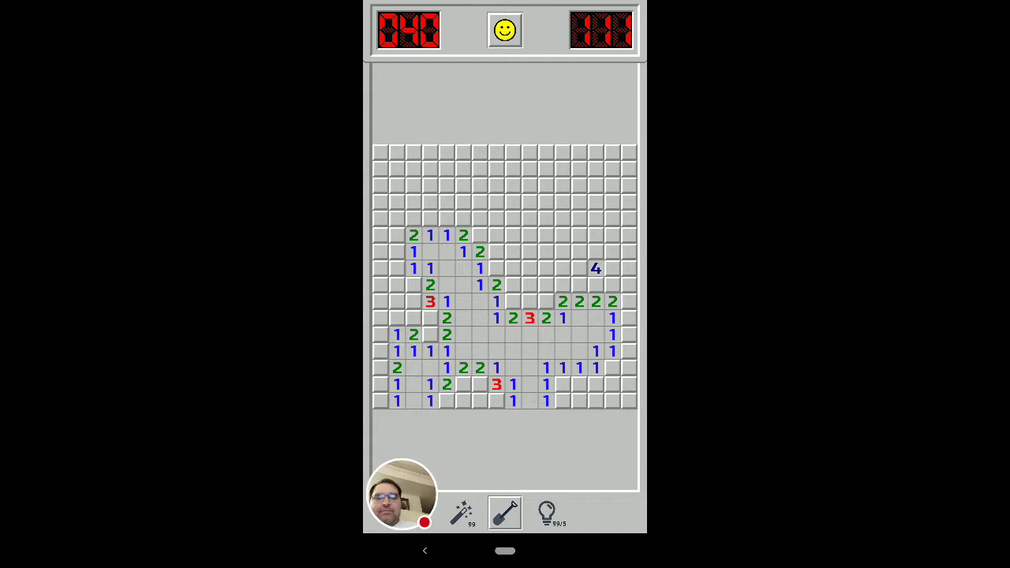
Flag both mines beside the left 1-1 pattern, then start a new game and dig a square
left_click(420, 376)
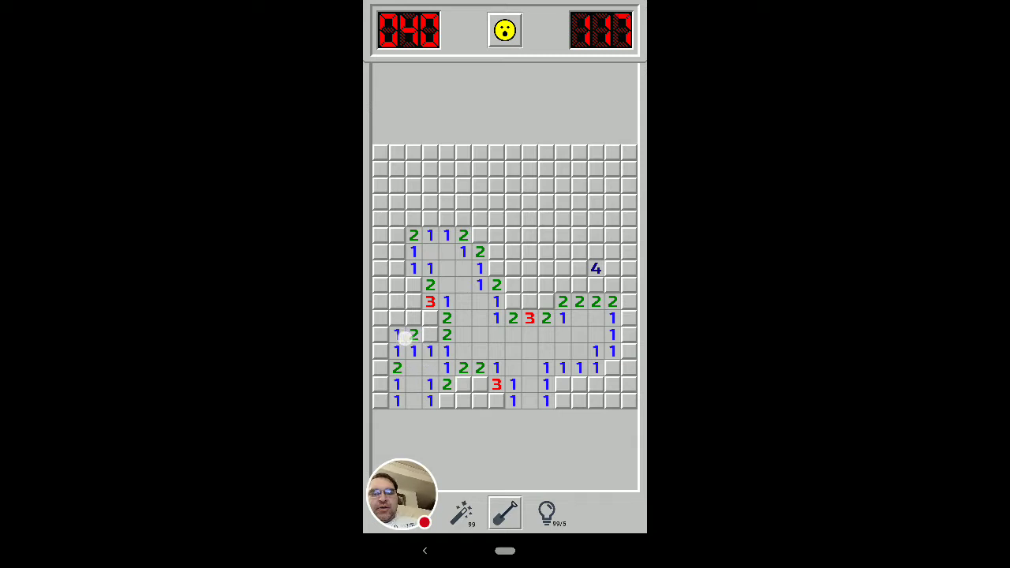
left_click(409, 335)
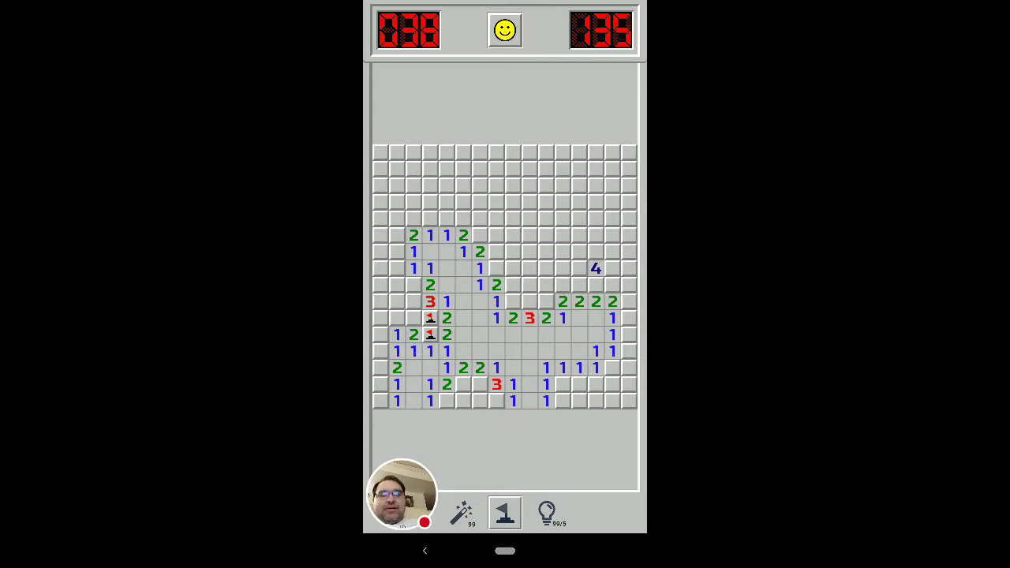
left_click(414, 351)
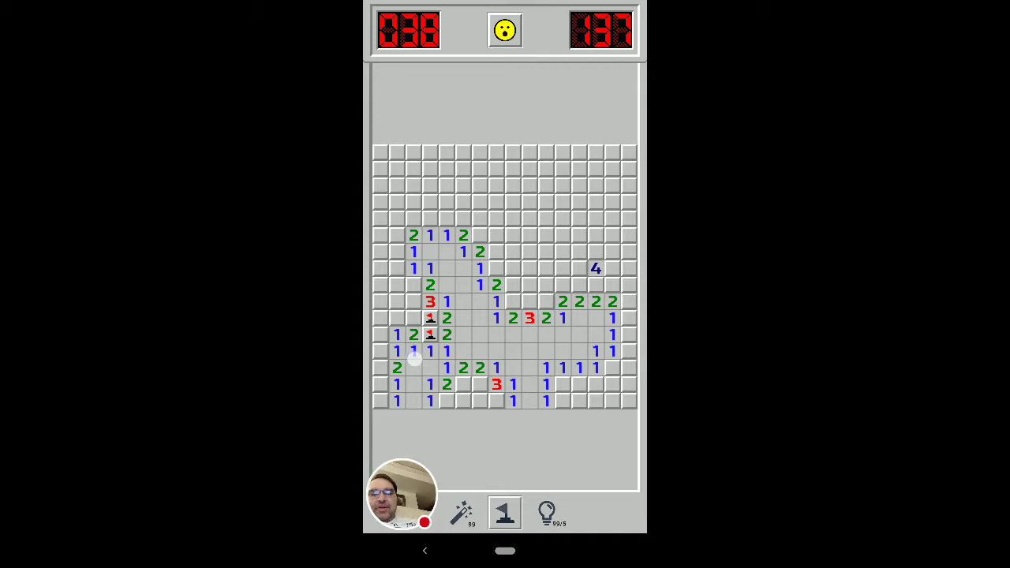
left_click(414, 359)
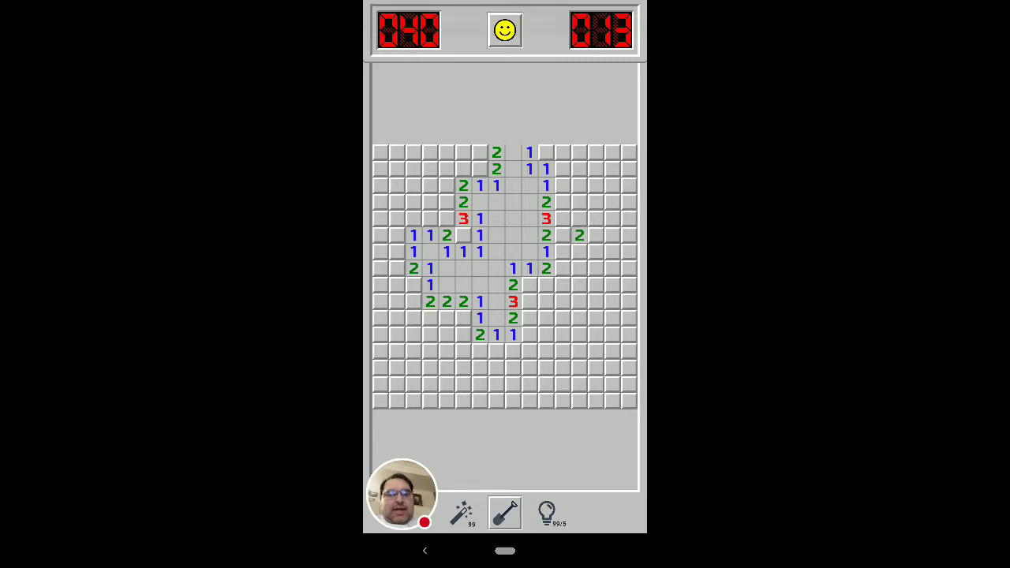
Change the bottom toggle from the shovel to the flag tool on the second board
left_click(556, 244)
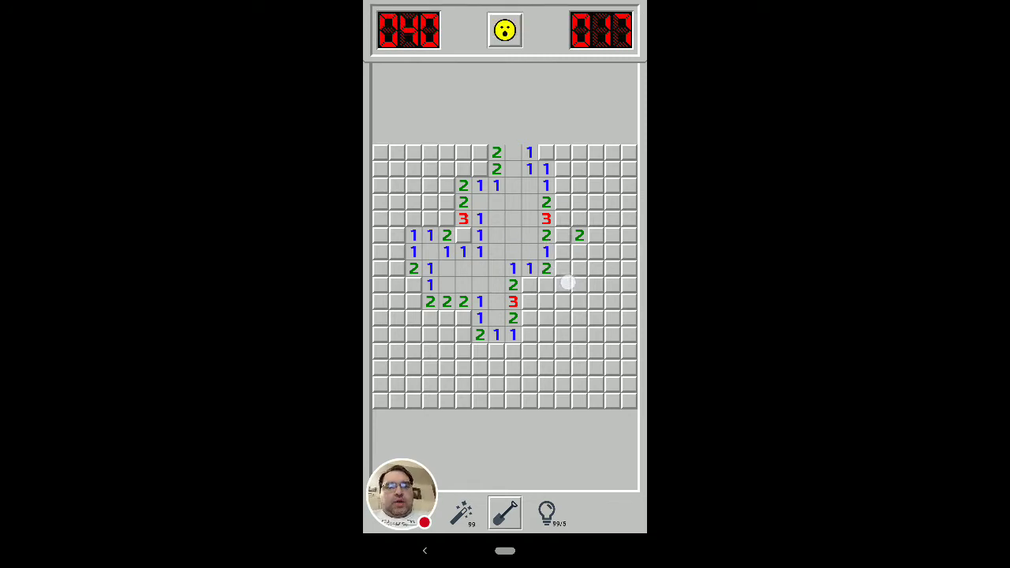
mouse_move(587, 239)
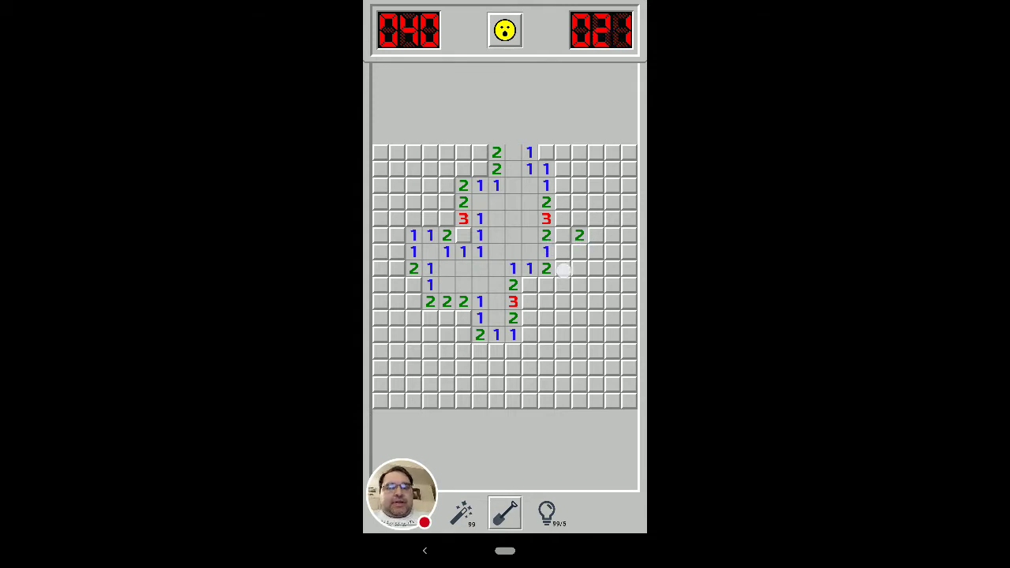
left_click(563, 271)
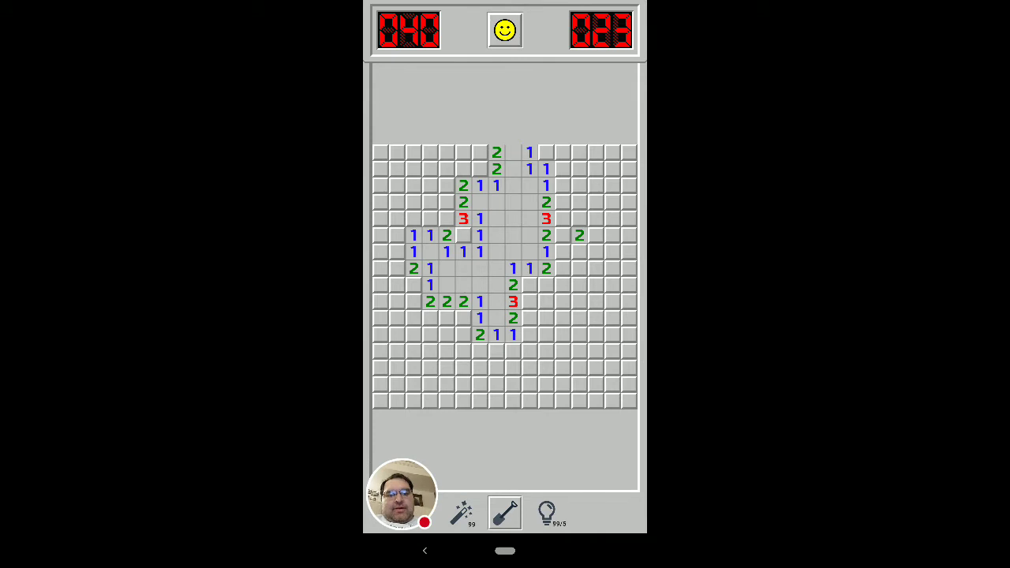
left_click(541, 252)
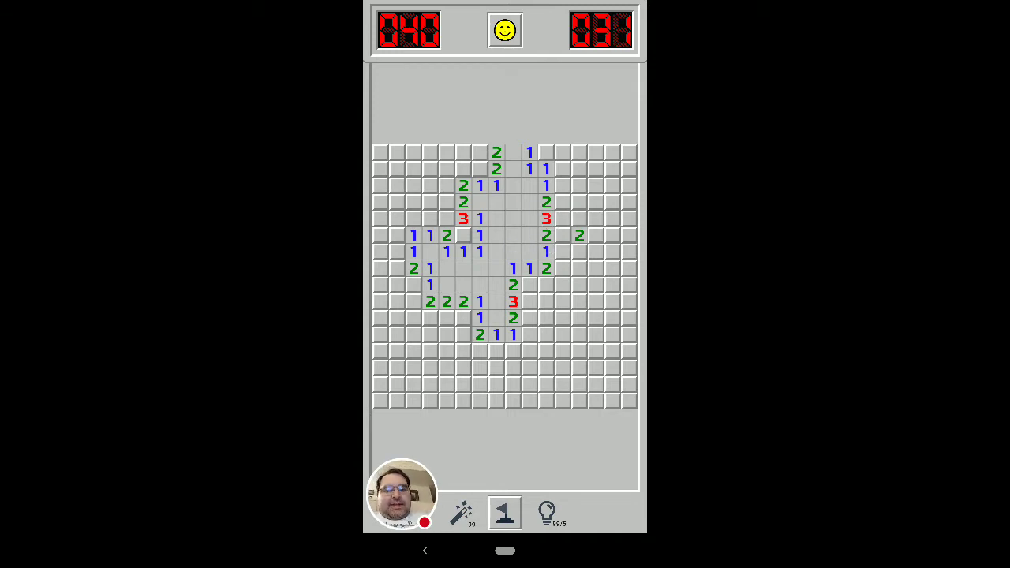
left_click(563, 219)
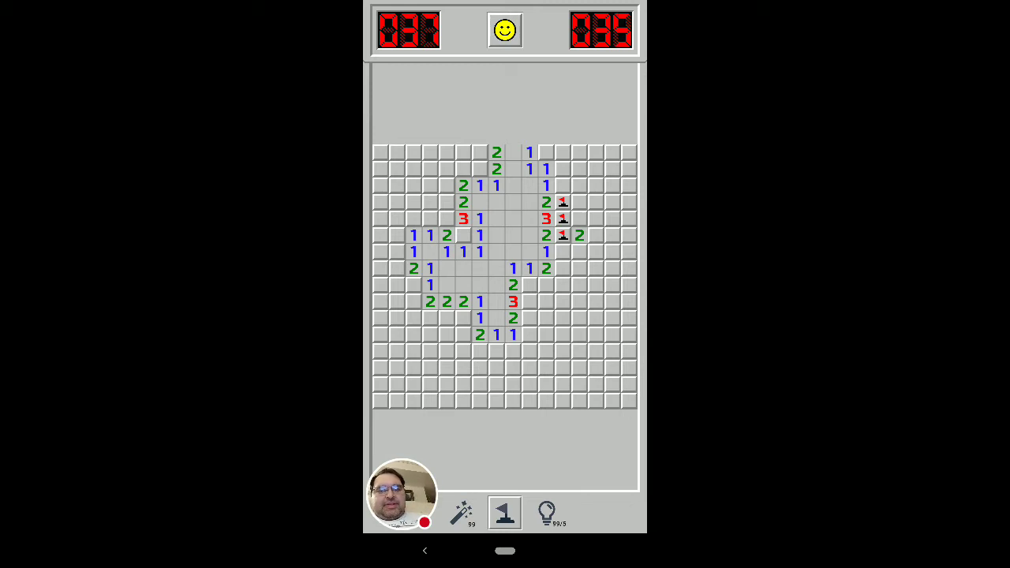
left_click(505, 269)
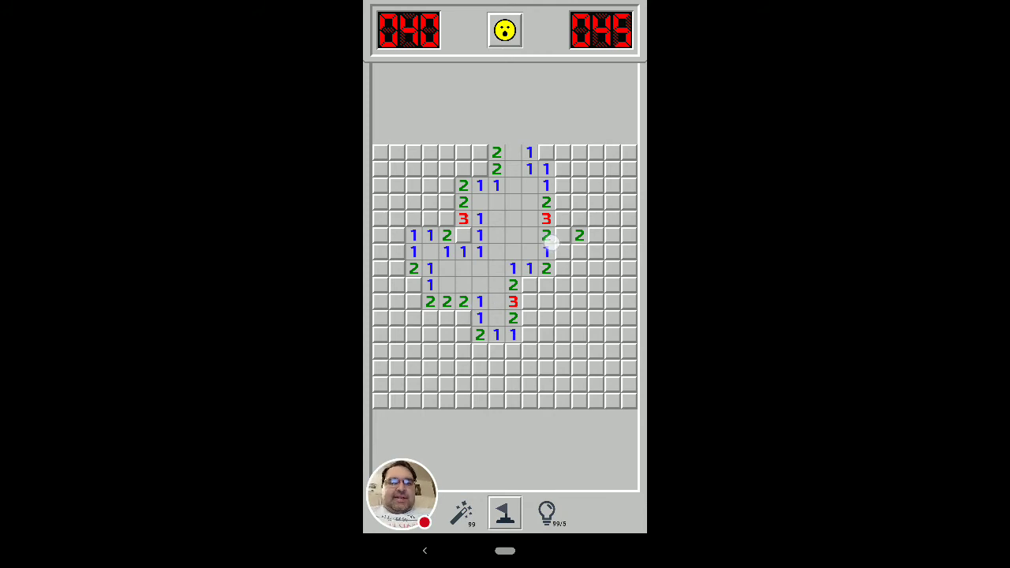
Change the bottom toggle from the flag tool back to the shovel on the second board
left_click(546, 235)
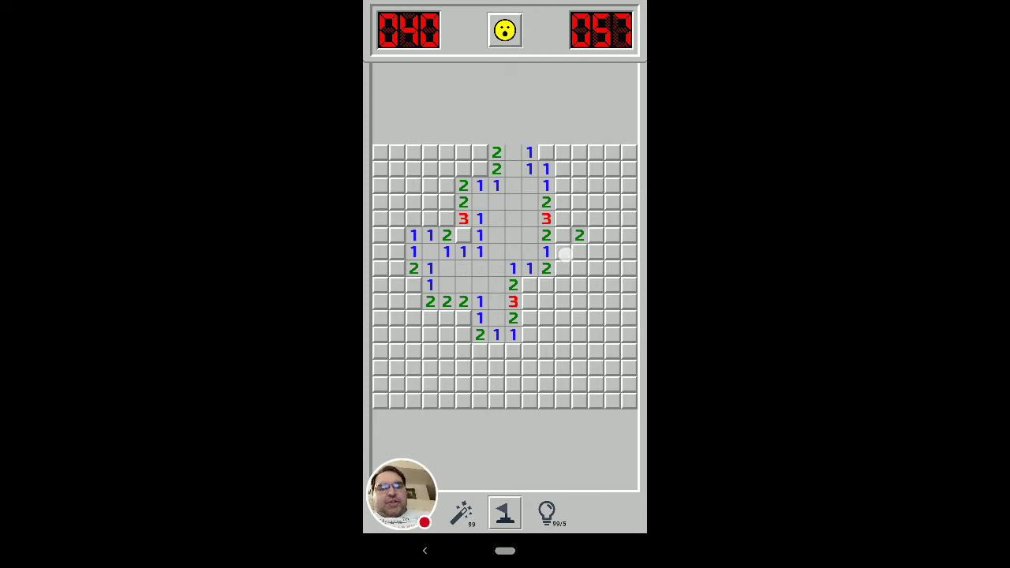
left_click(564, 253)
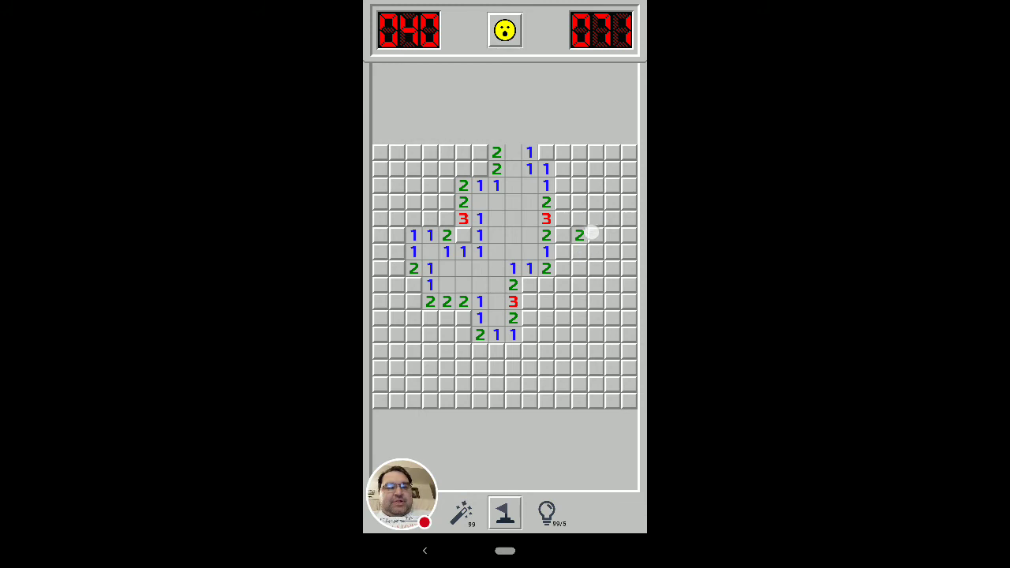
left_click(590, 235)
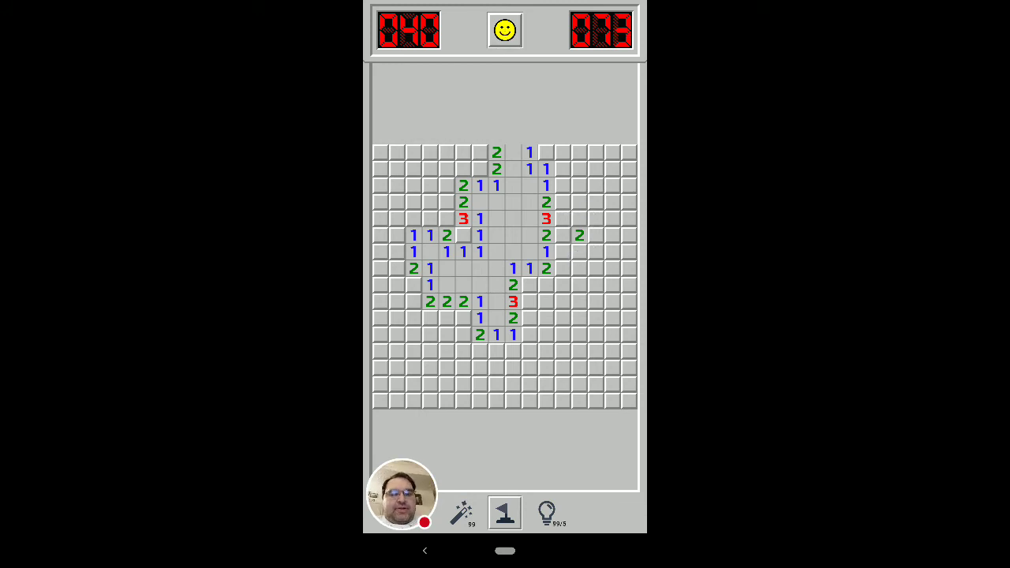
left_click(581, 220)
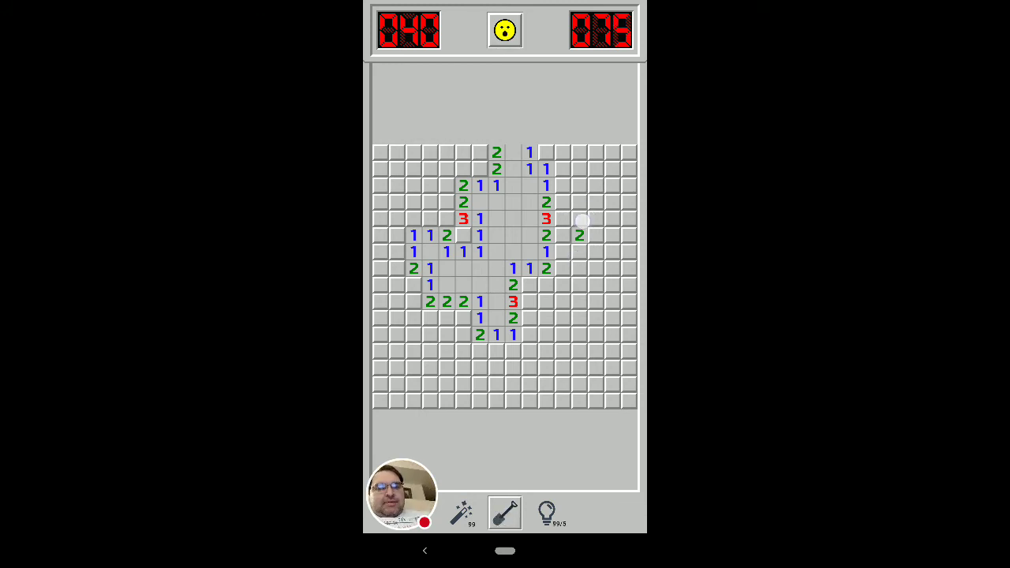
Dig the safe square right of the 2-2 wall and flag the three mines between the number columns
left_click(595, 250)
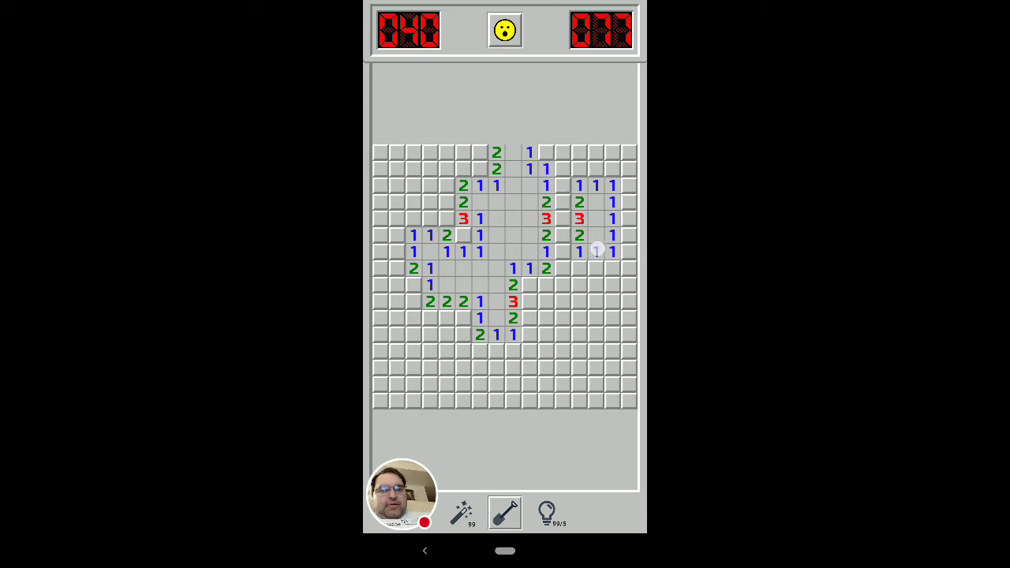
left_click(596, 251)
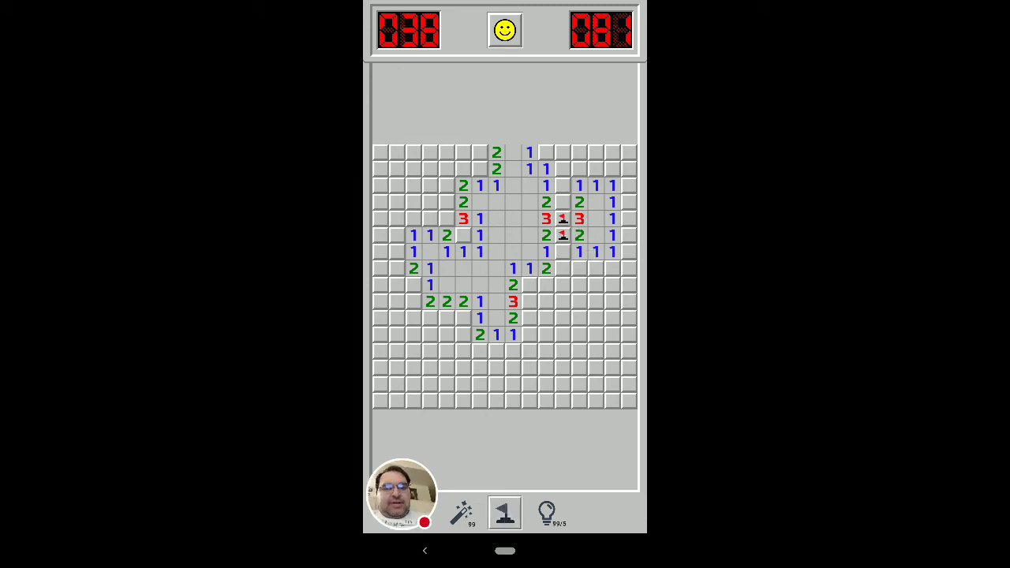
left_click(562, 202)
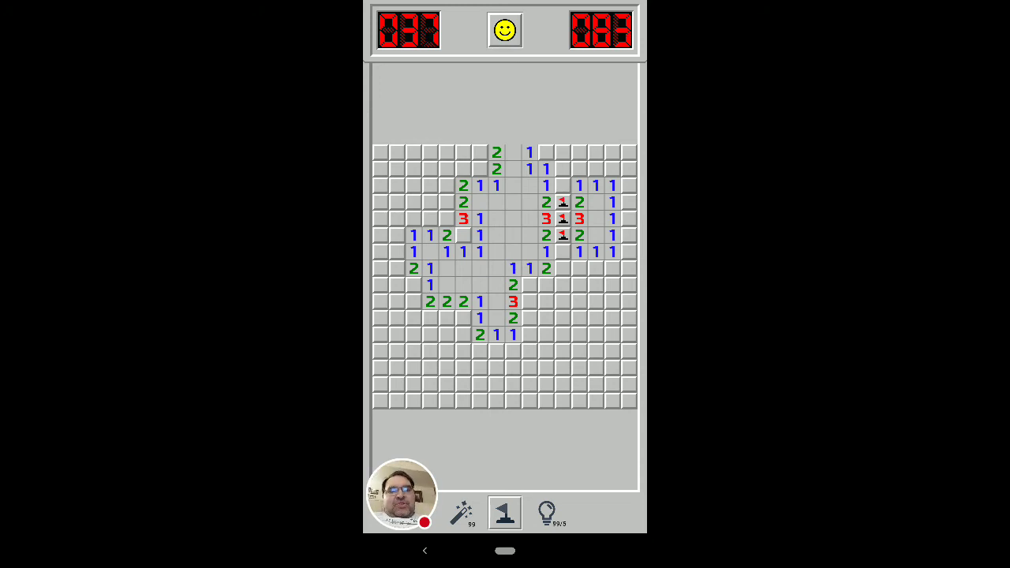